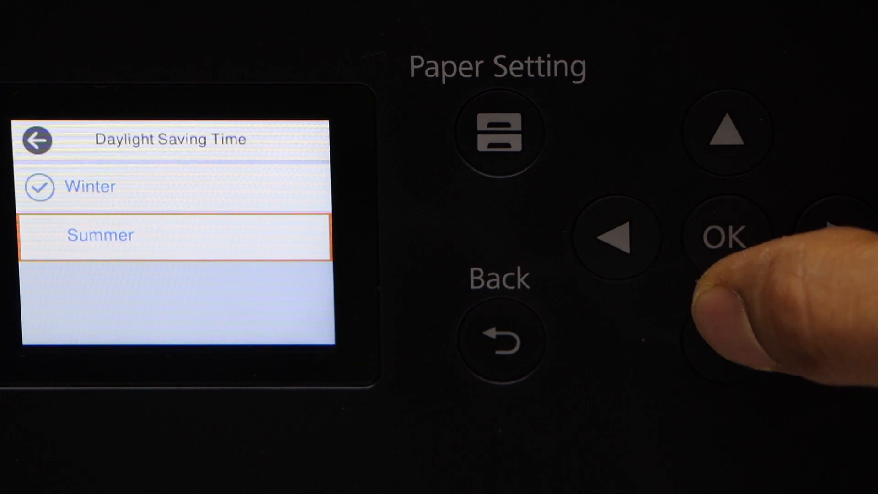
# Confirm daylight saving, enter date 2023-07-26, pick 24h format, and set clock to 10:45.
pyautogui.click(725, 234)
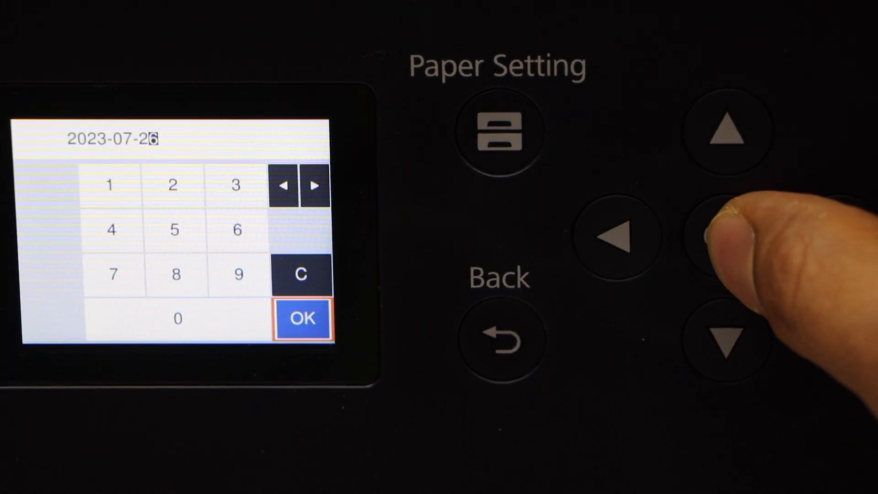
pyautogui.click(727, 236)
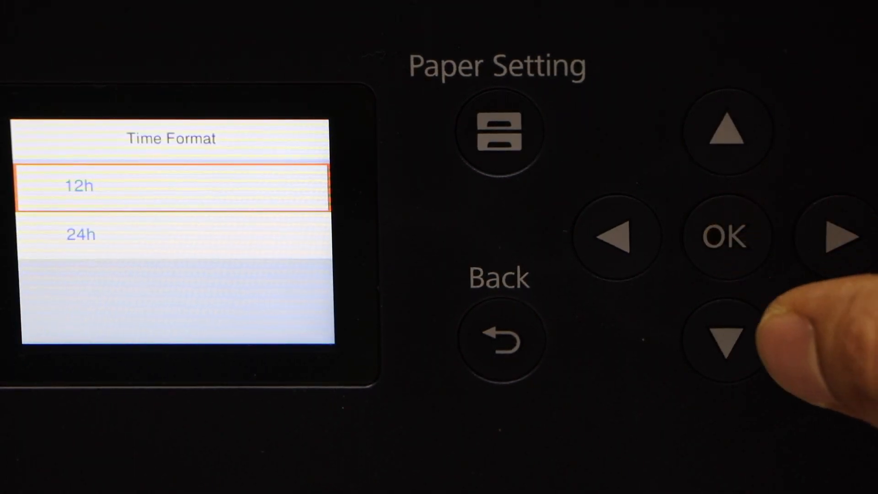
pyautogui.click(726, 334)
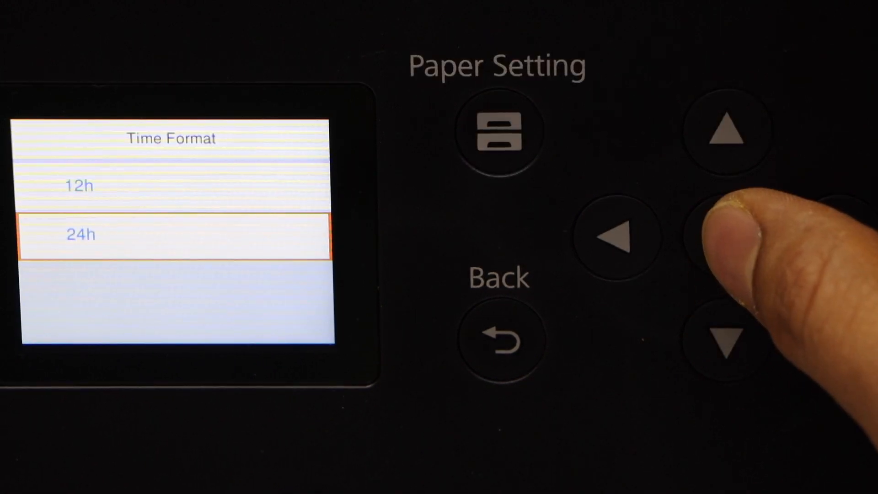
pyautogui.click(727, 237)
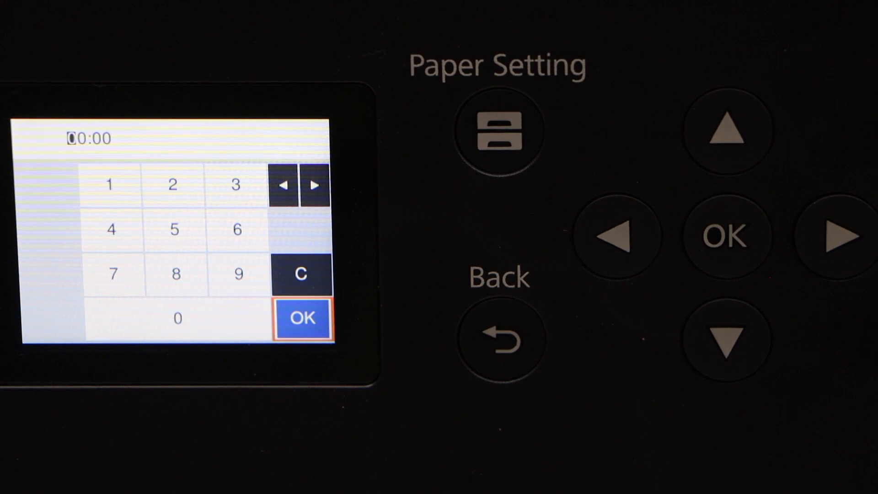
pyautogui.click(726, 235)
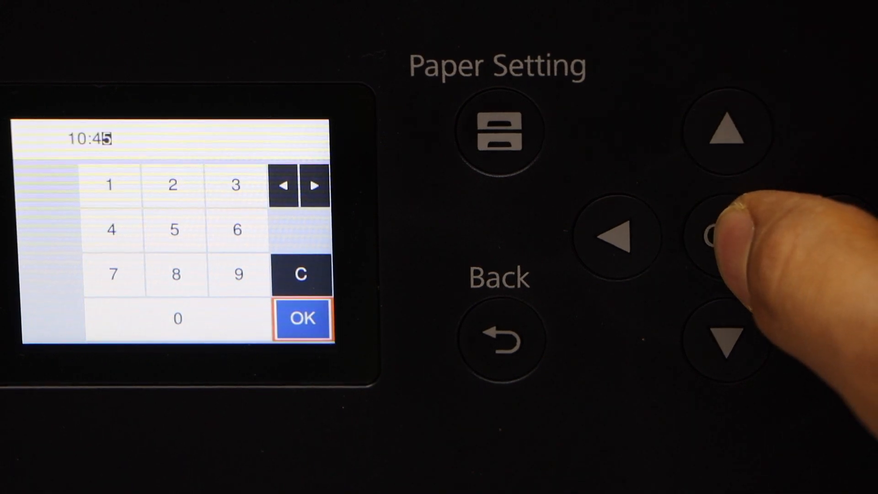
pyautogui.click(725, 232)
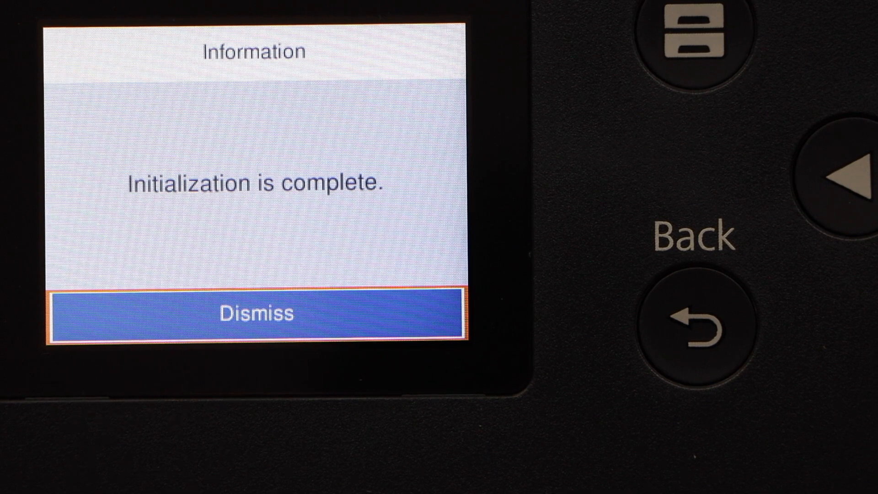
# Dismiss the 'Initialization is complete' message to reach the paper size and type prompt.
pyautogui.click(256, 312)
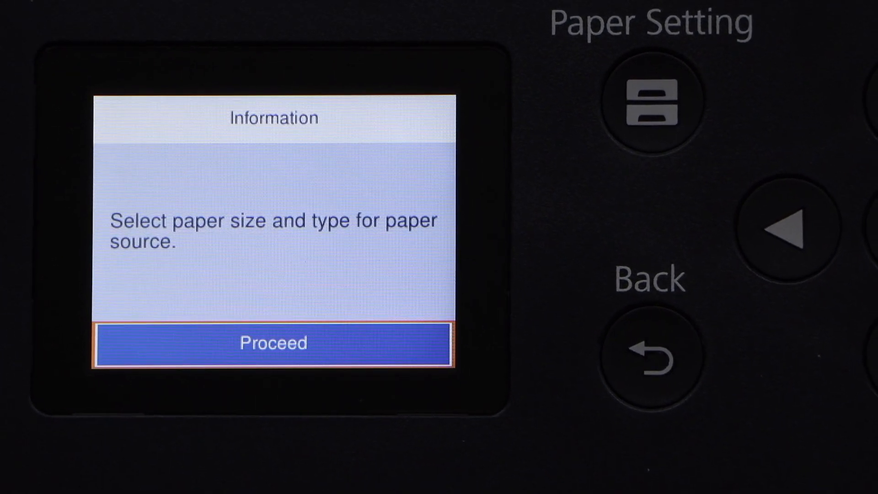
# Accept Letter plain paper for Cassette 1 and Cassette 2 and finish paper setup.
pyautogui.click(272, 342)
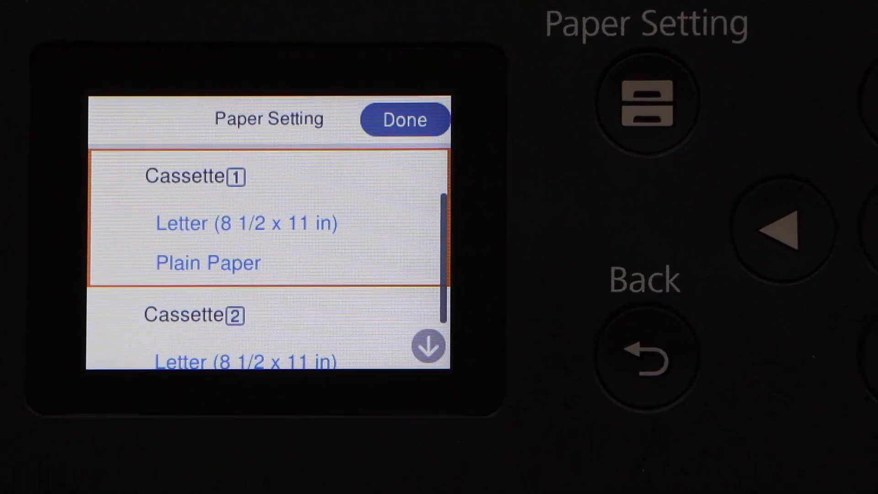
pyautogui.click(403, 119)
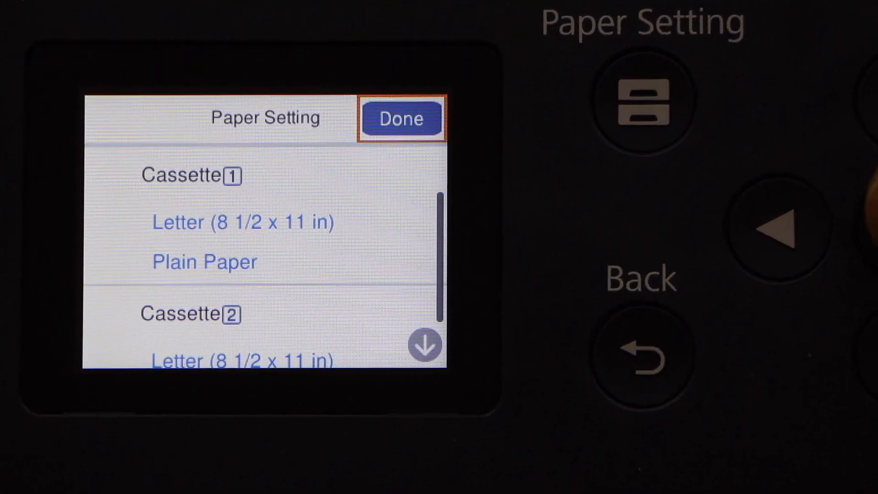
pyautogui.click(401, 118)
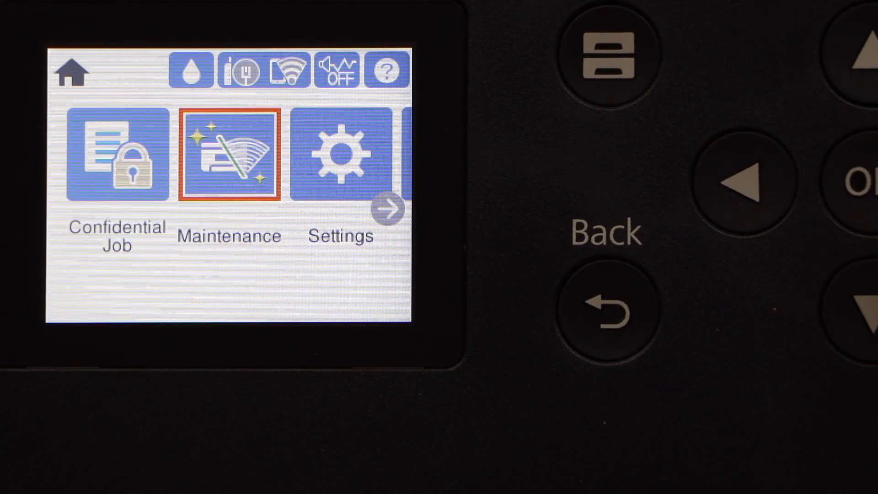
# Run router Wi-Fi setup, selecting the BELL451 network and entering its password.
pyautogui.click(388, 208)
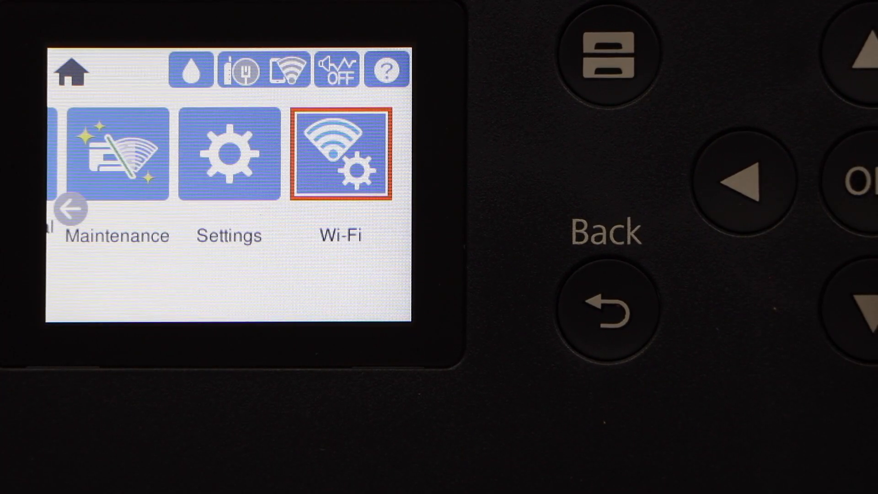
pyautogui.click(340, 151)
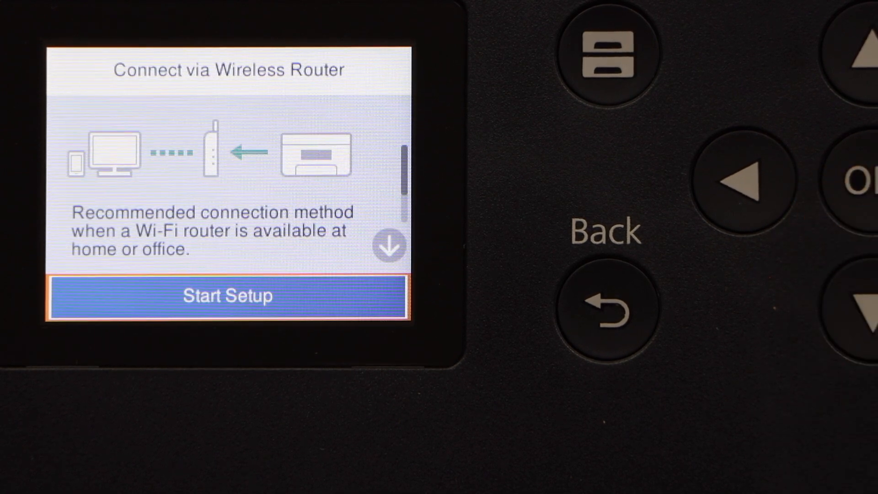
pyautogui.click(227, 296)
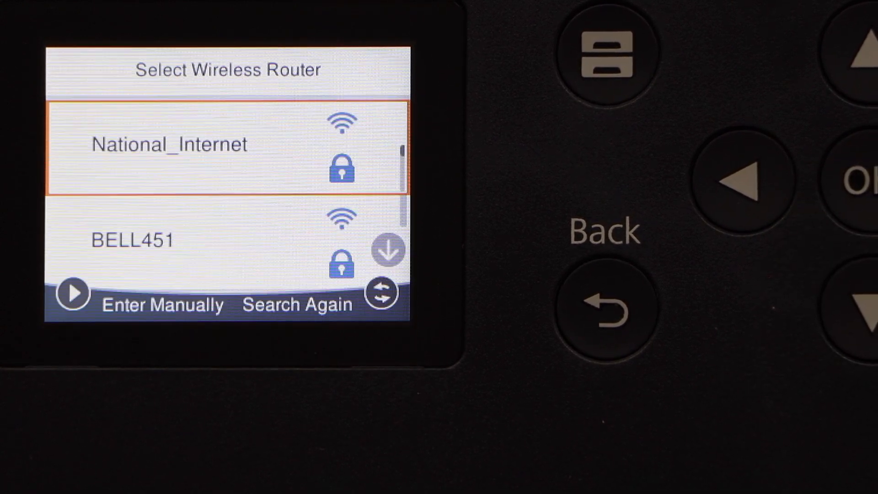
pyautogui.click(863, 325)
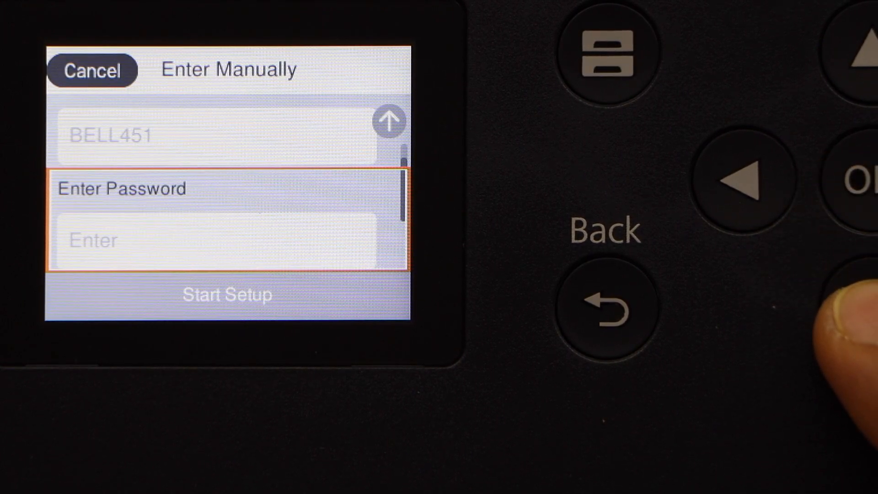
pyautogui.click(225, 240)
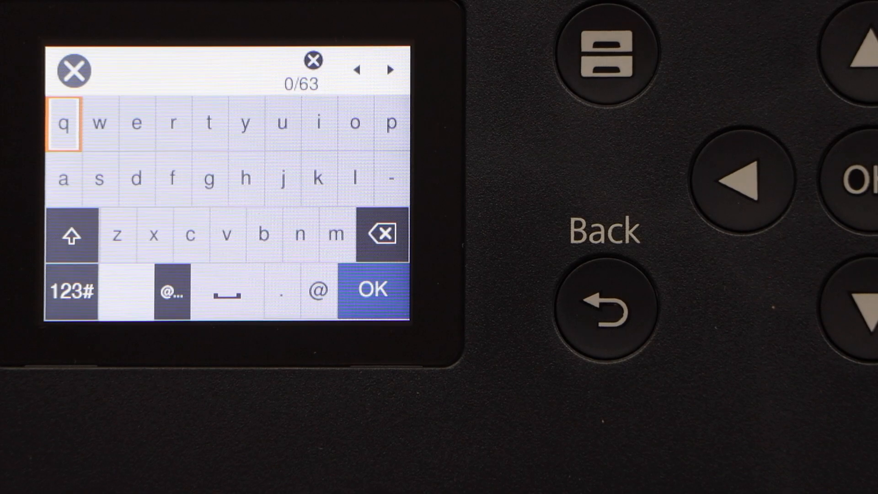
pyautogui.click(374, 289)
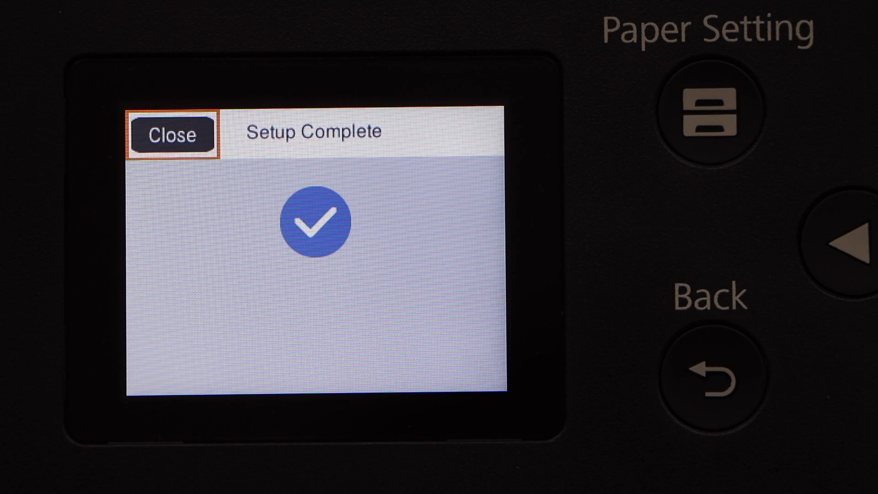
pyautogui.click(172, 135)
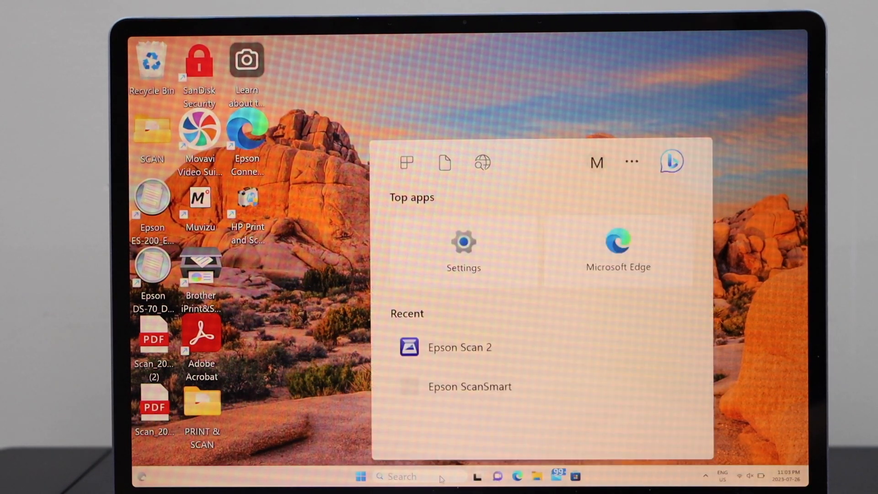
# Search for printers under Bluetooth & devices until EPSON79C322 (WF-7310 Series) is listed.
pyautogui.click(464, 243)
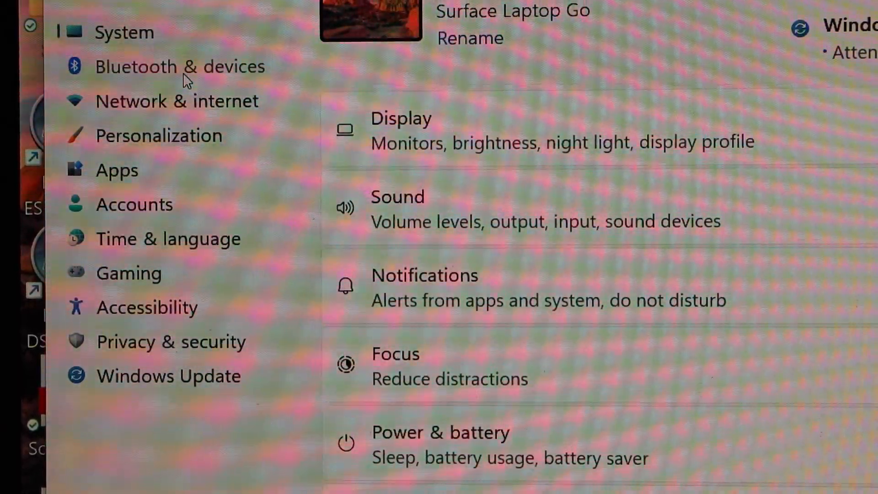
pyautogui.click(180, 66)
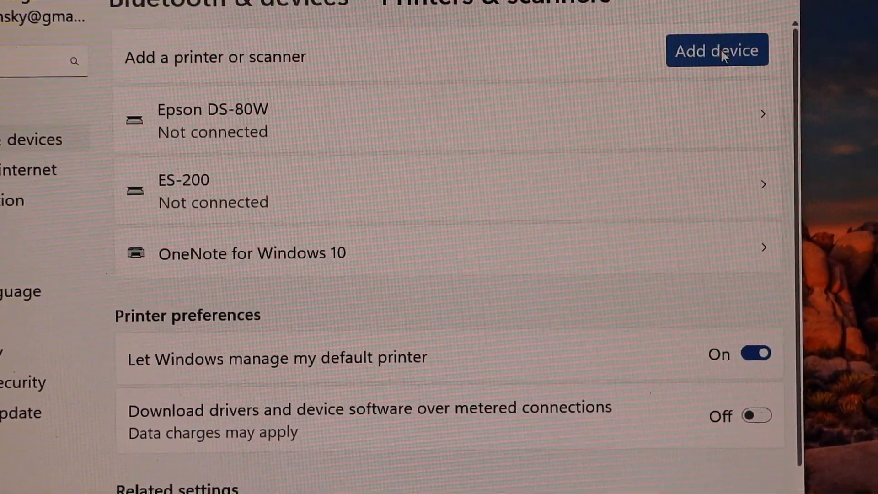
pyautogui.click(717, 49)
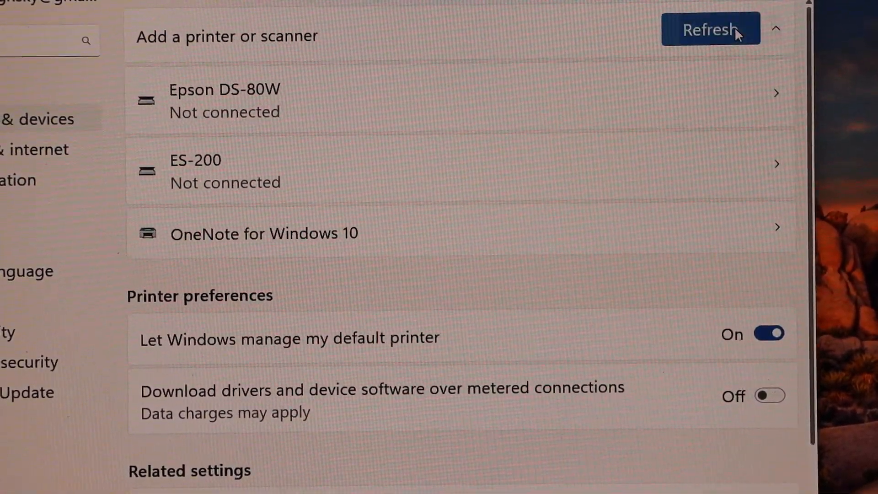
pyautogui.click(710, 29)
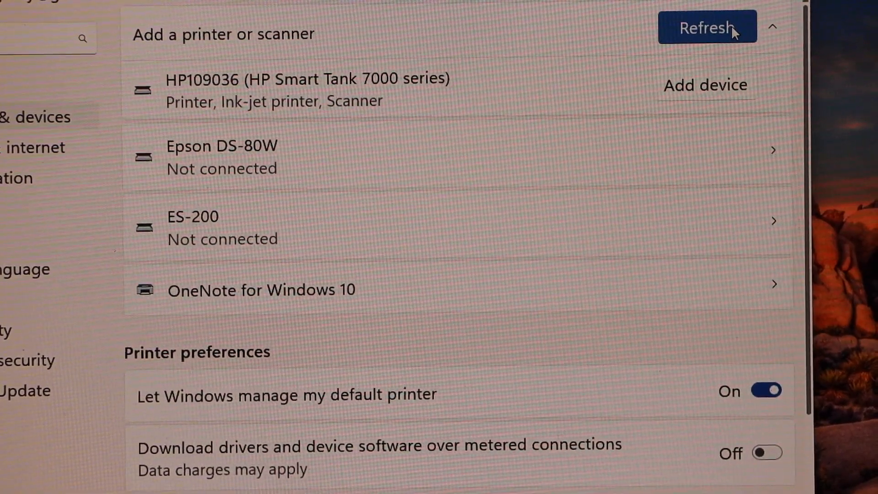
pyautogui.click(707, 27)
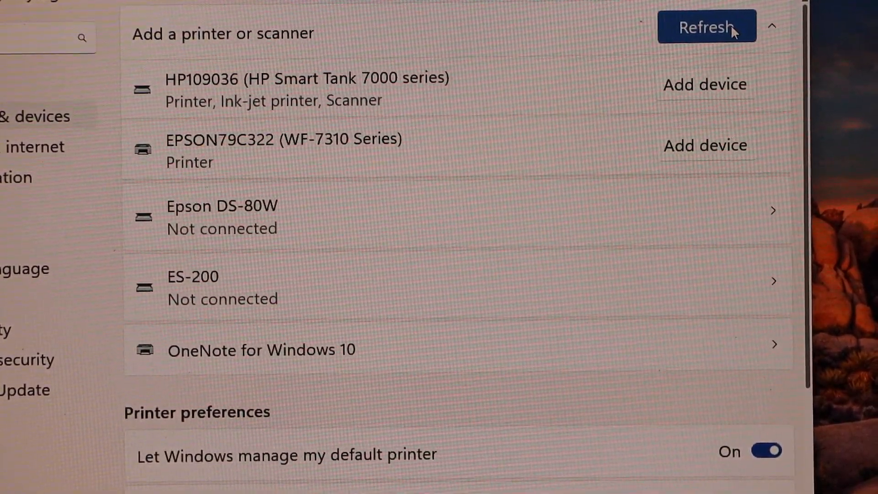
pyautogui.click(707, 26)
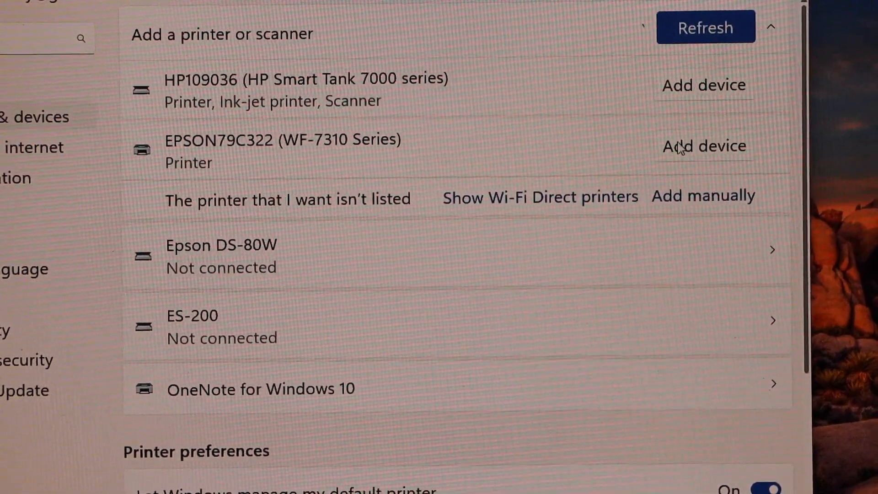
# Add EPSON79C322 (WF-7310 Series) to Windows and print a test page from it.
pyautogui.click(704, 146)
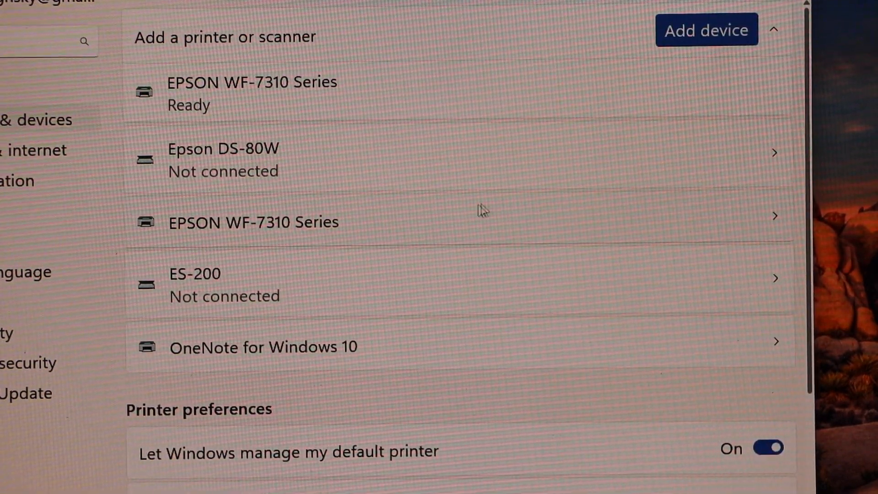
pyautogui.moveTo(413, 218)
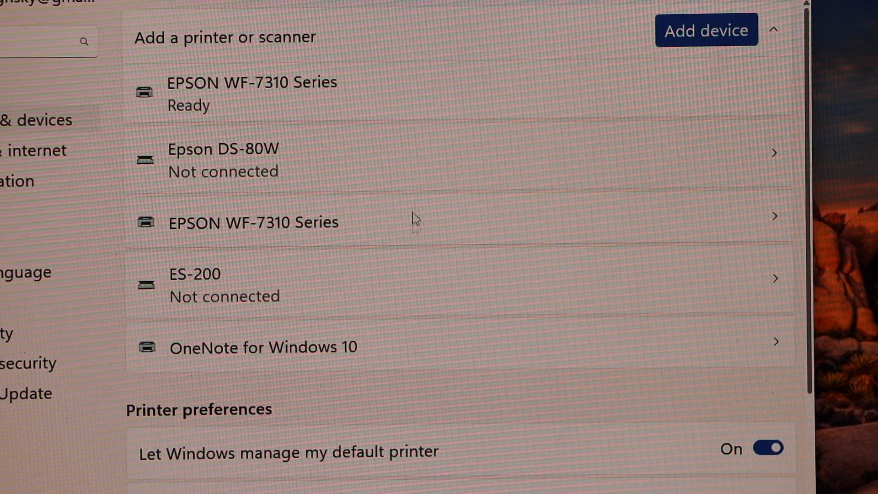
pyautogui.moveTo(395, 230)
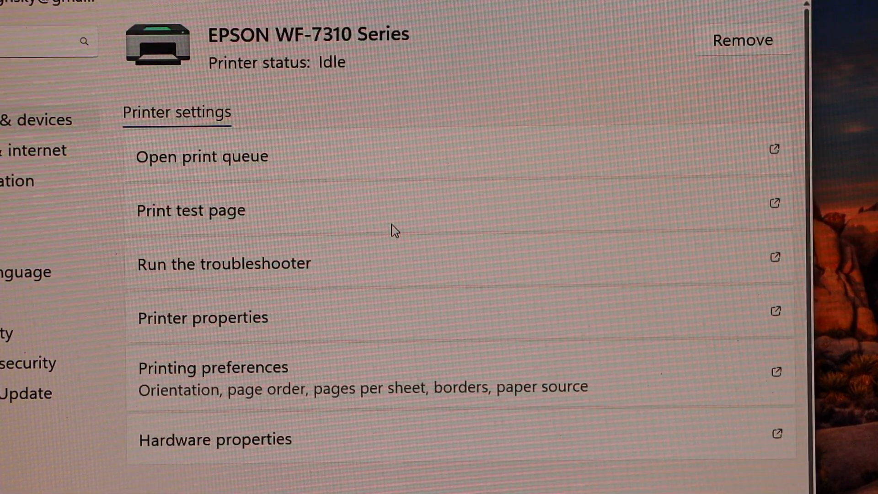
pyautogui.scroll(-3)
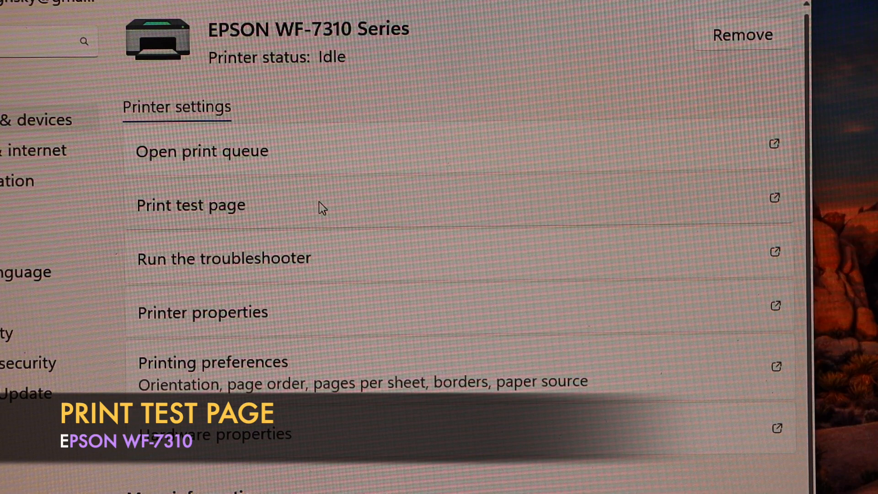
pyautogui.click(191, 205)
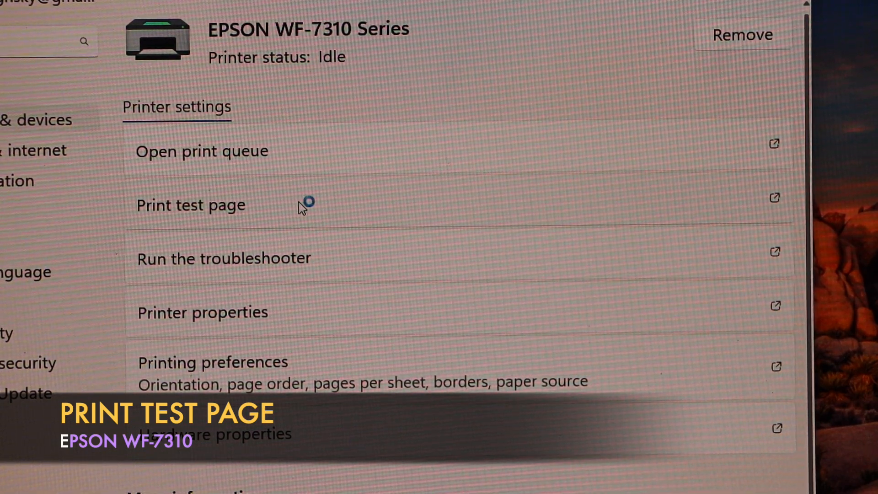